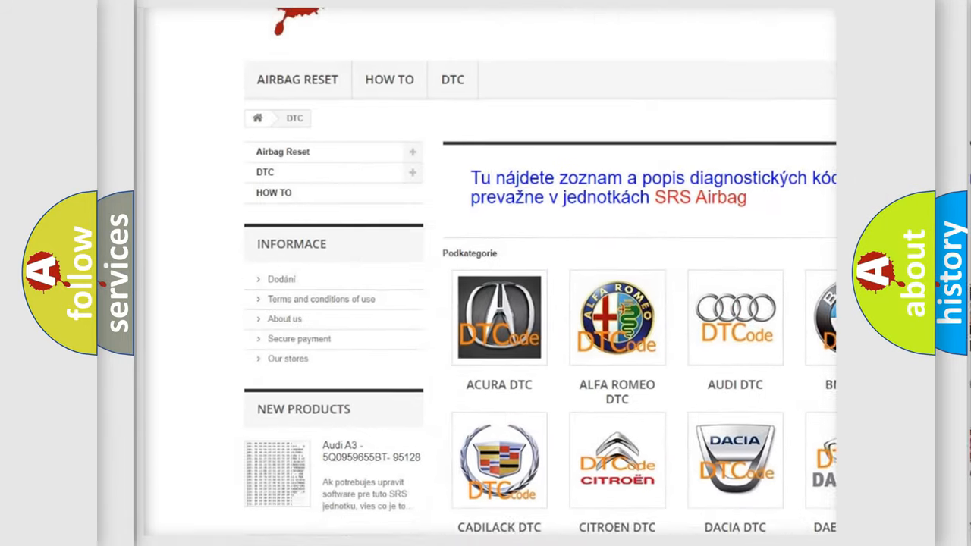
pyautogui.scroll(-3)
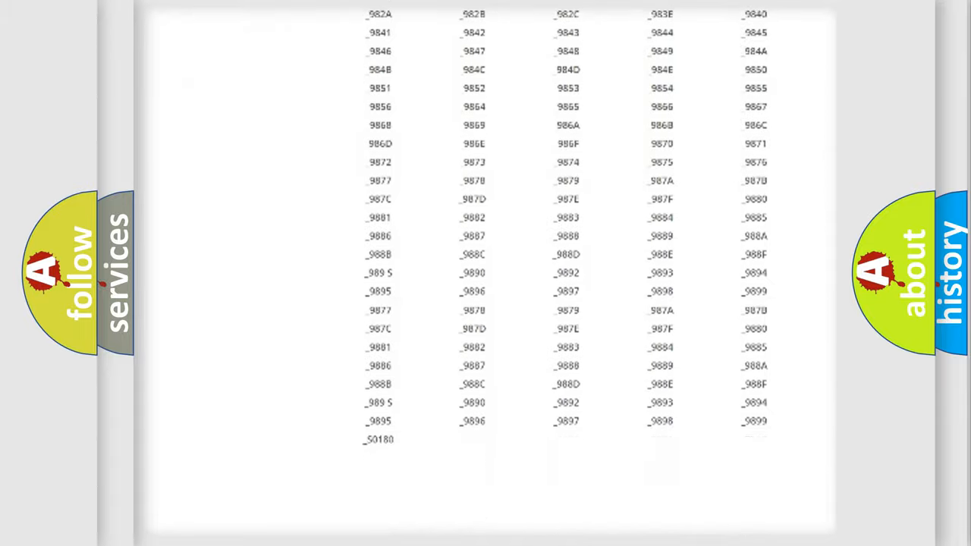
pyautogui.scroll(3)
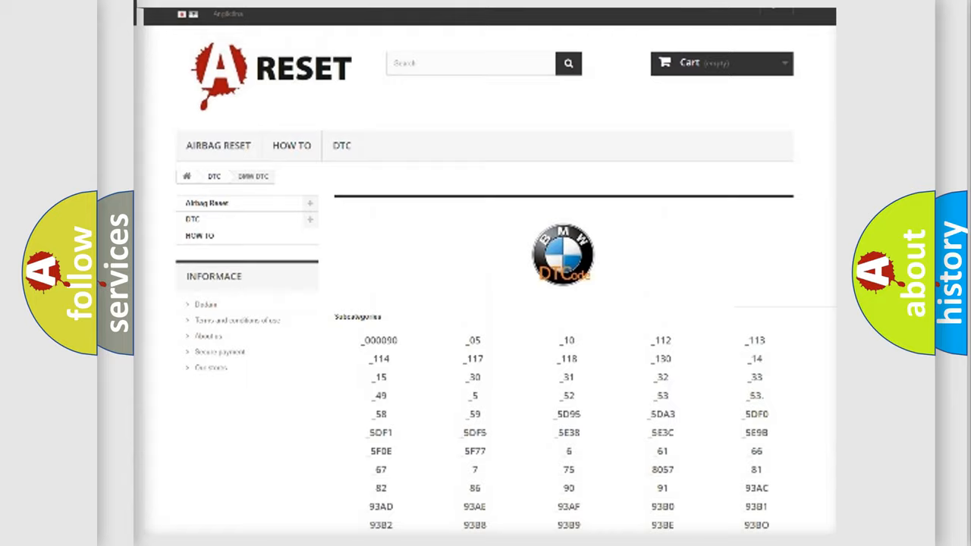